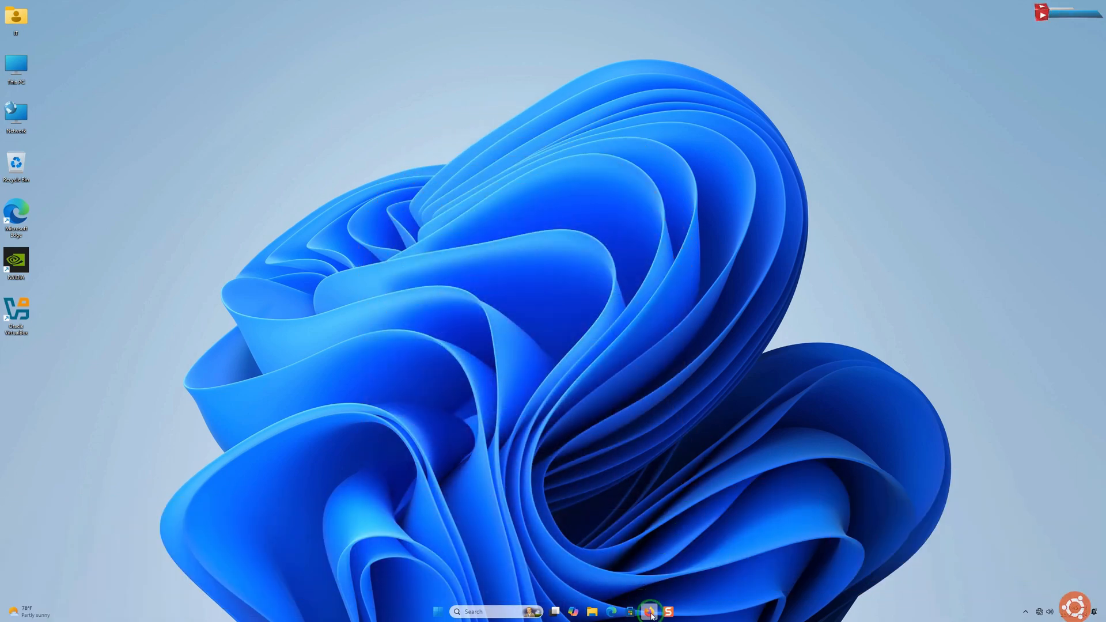
Launch Firefox and search Google for 'download ubuntu'
click(648, 610)
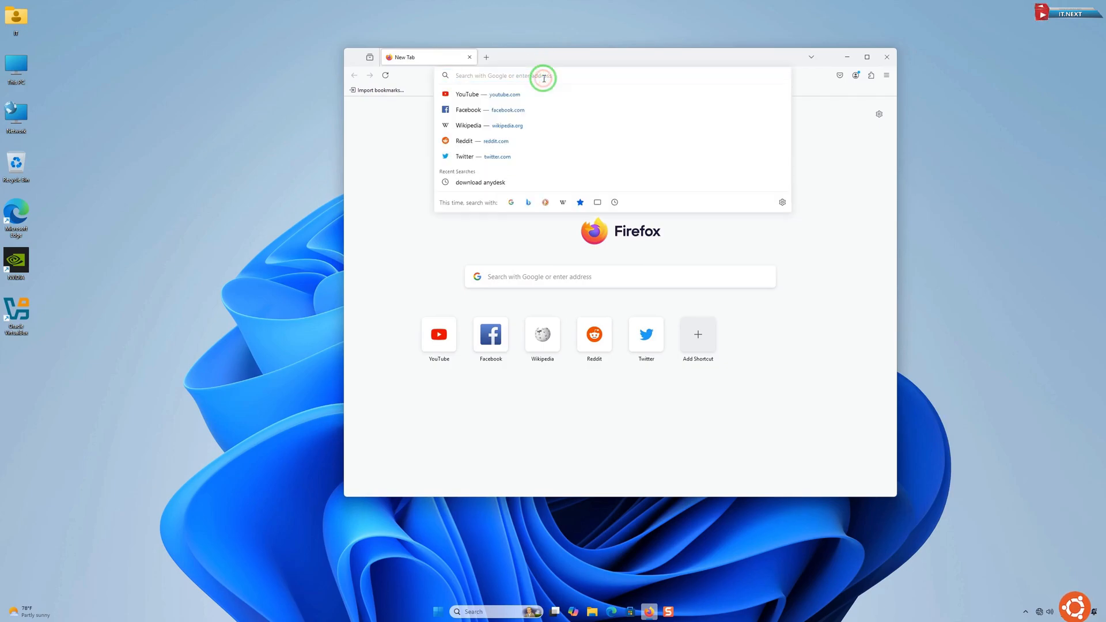
text(download+ubuntu)
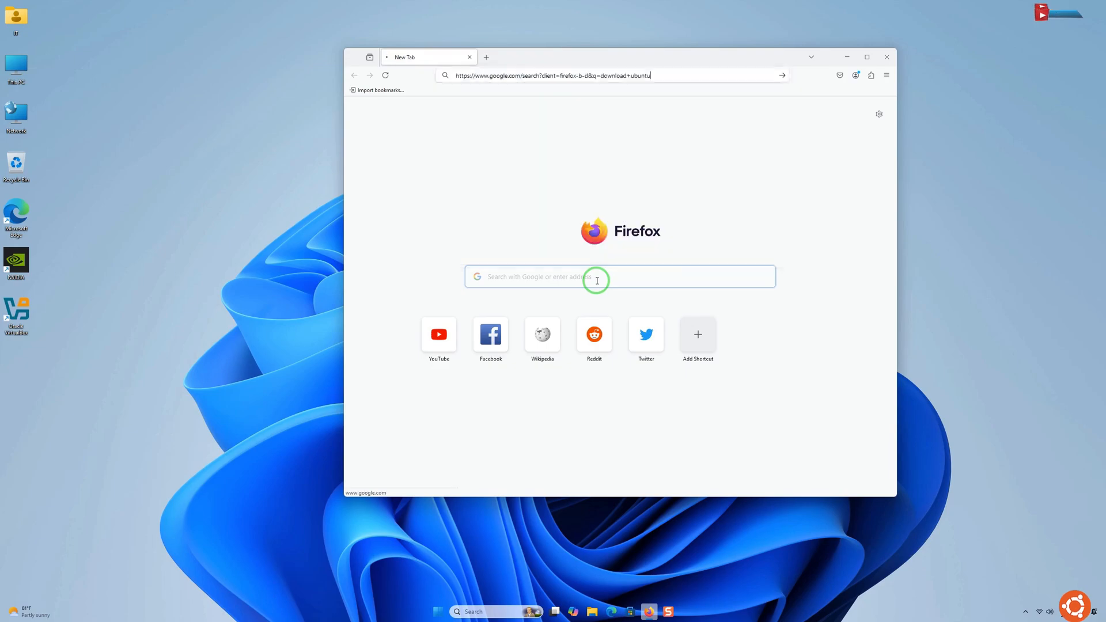
key(Return)
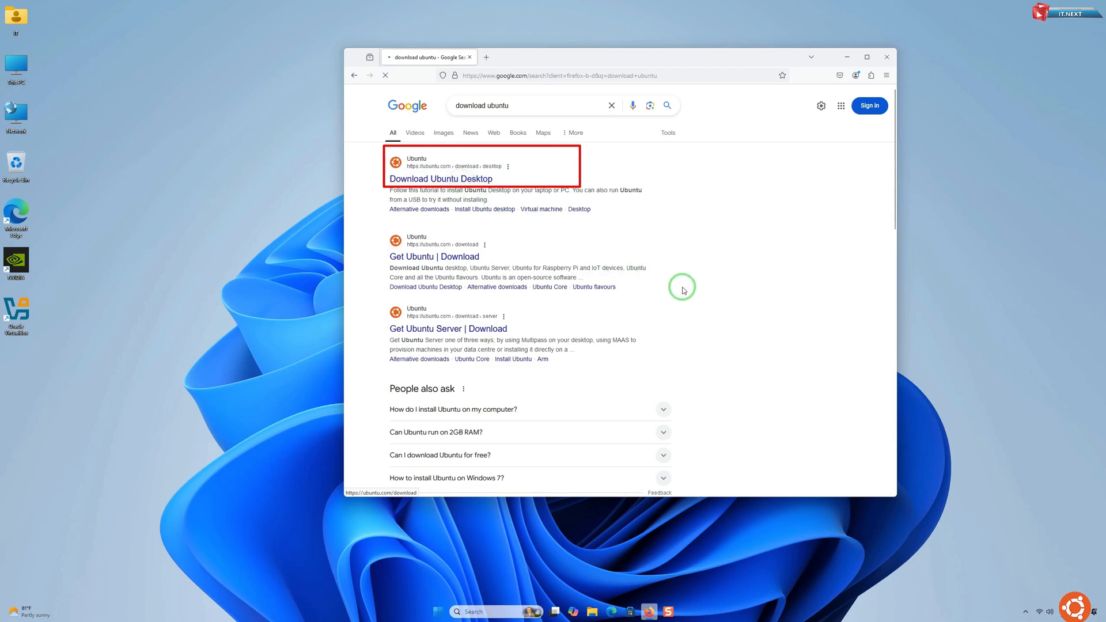
Reach the Ubuntu Desktop download page from the search result and site navigation
click(439, 178)
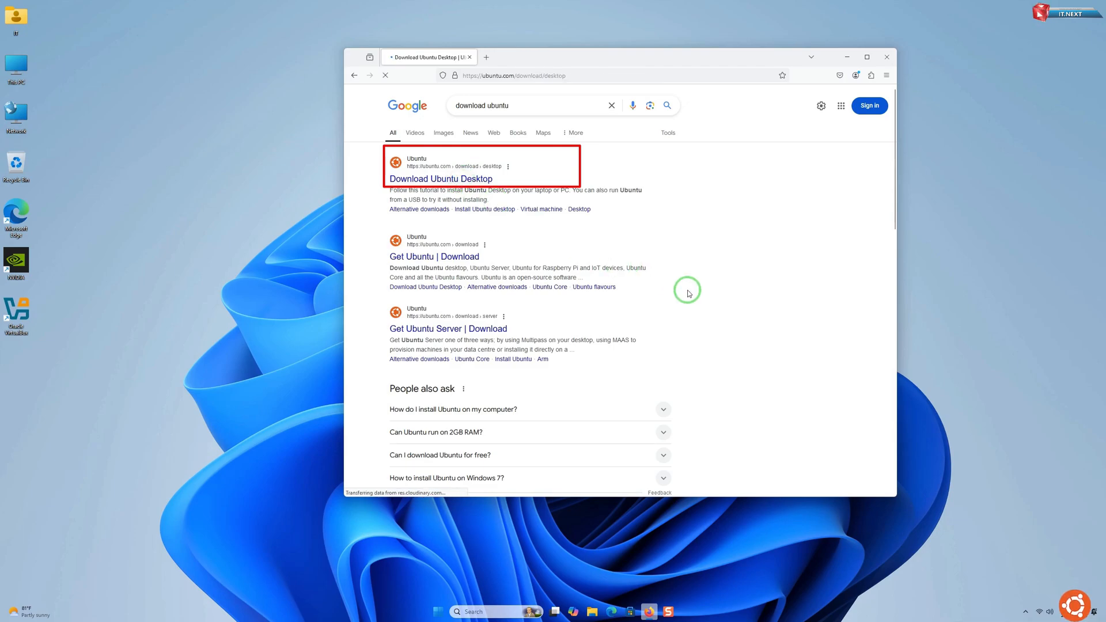
click(440, 179)
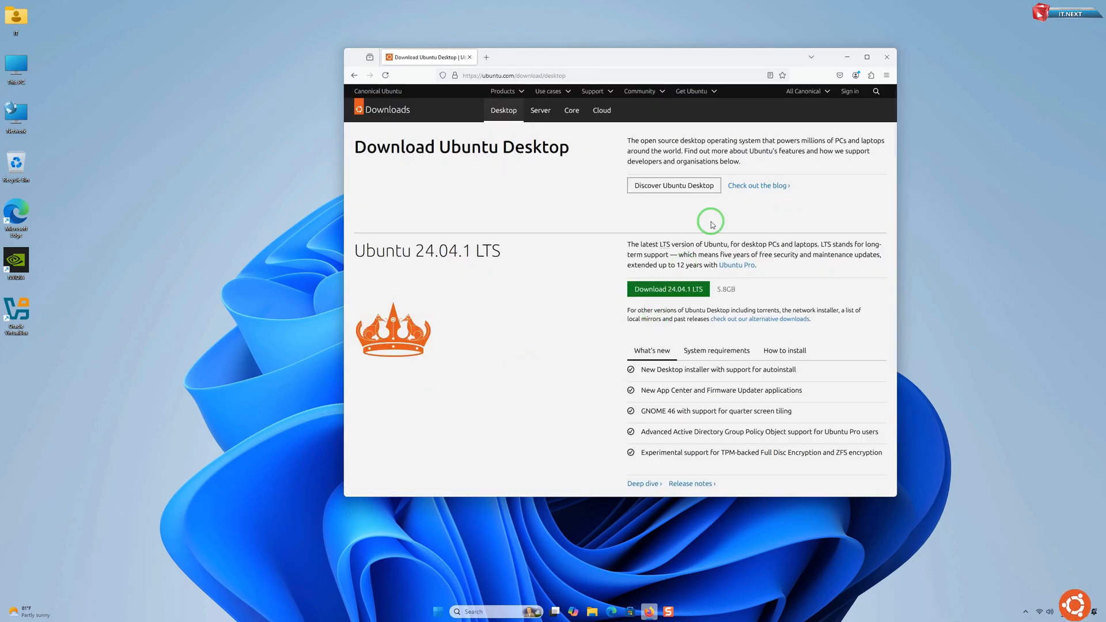
click(694, 90)
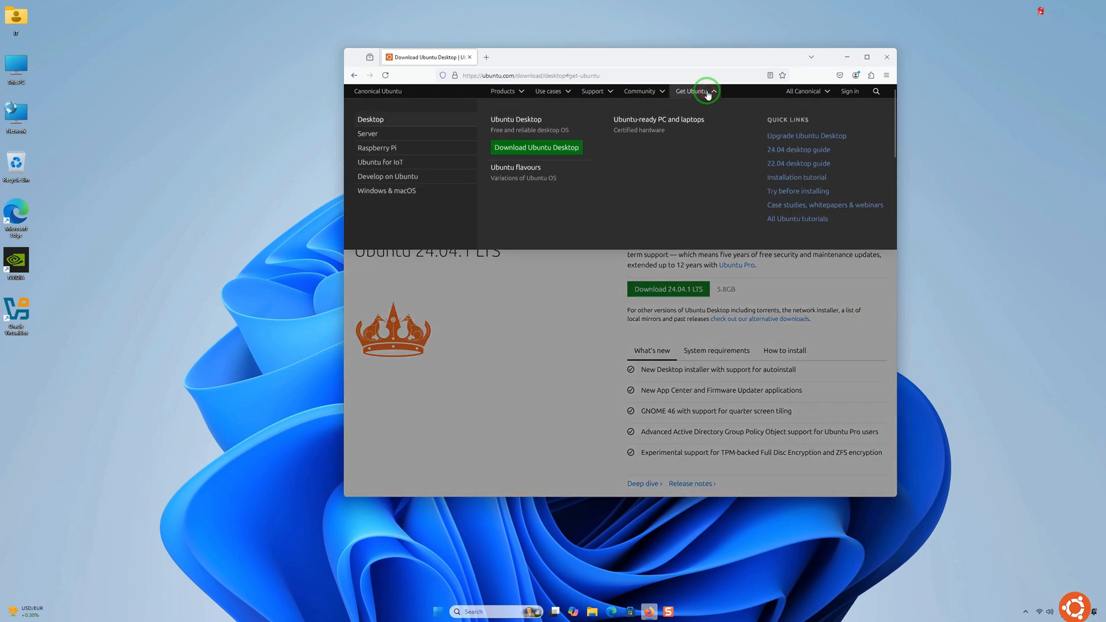
mouse_move(536, 148)
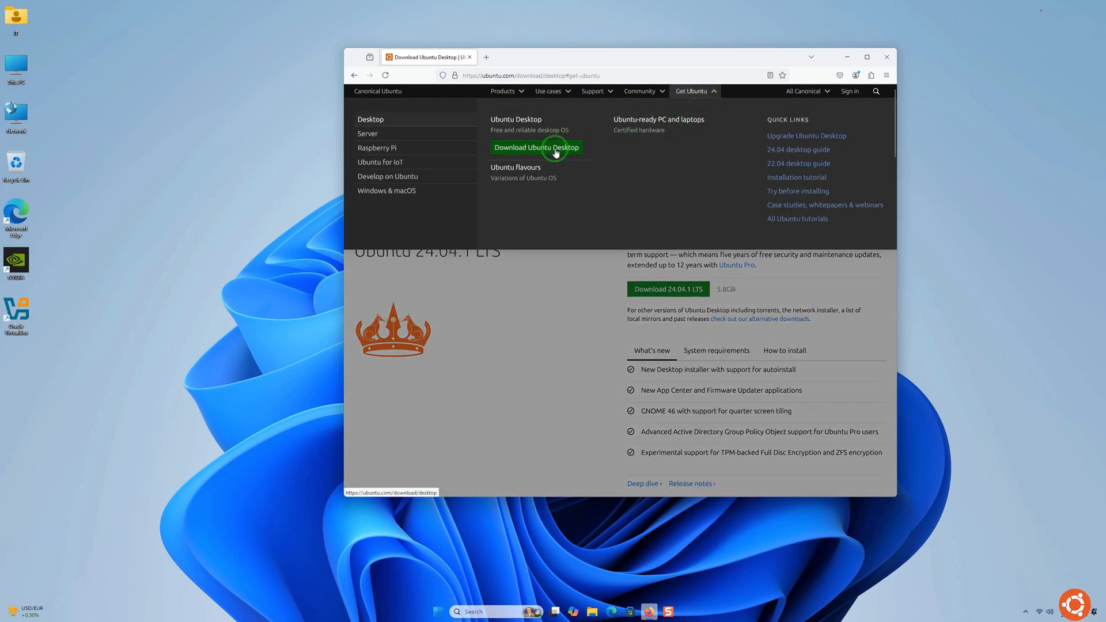
click(536, 148)
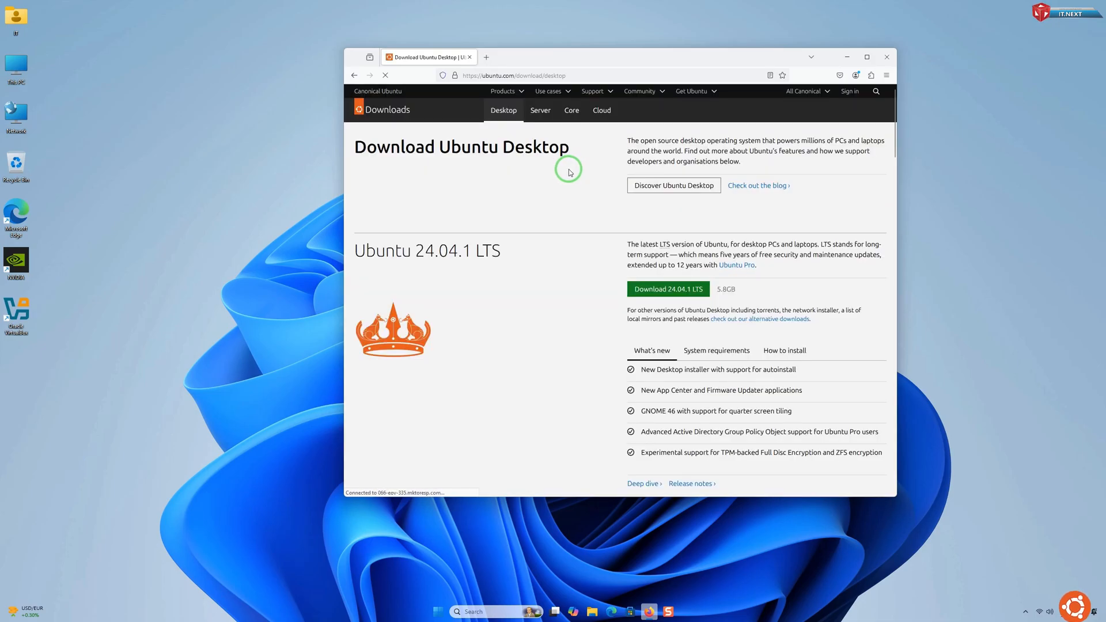
Start the Ubuntu Desktop 24.04.1 LTS ISO download, landing on the thank-you page
click(667, 289)
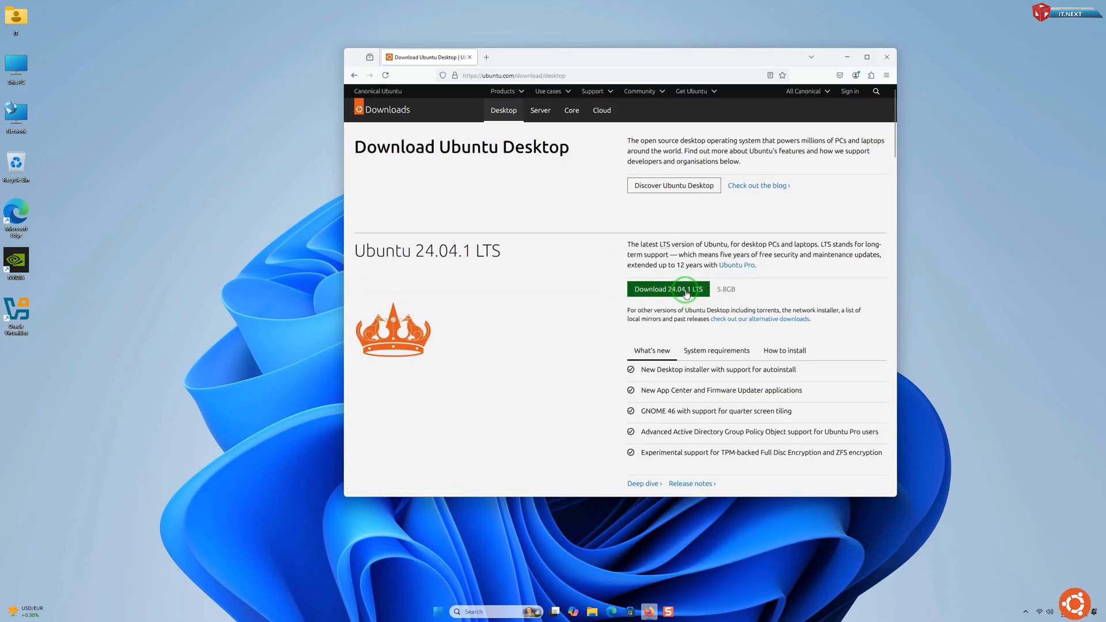
click(667, 289)
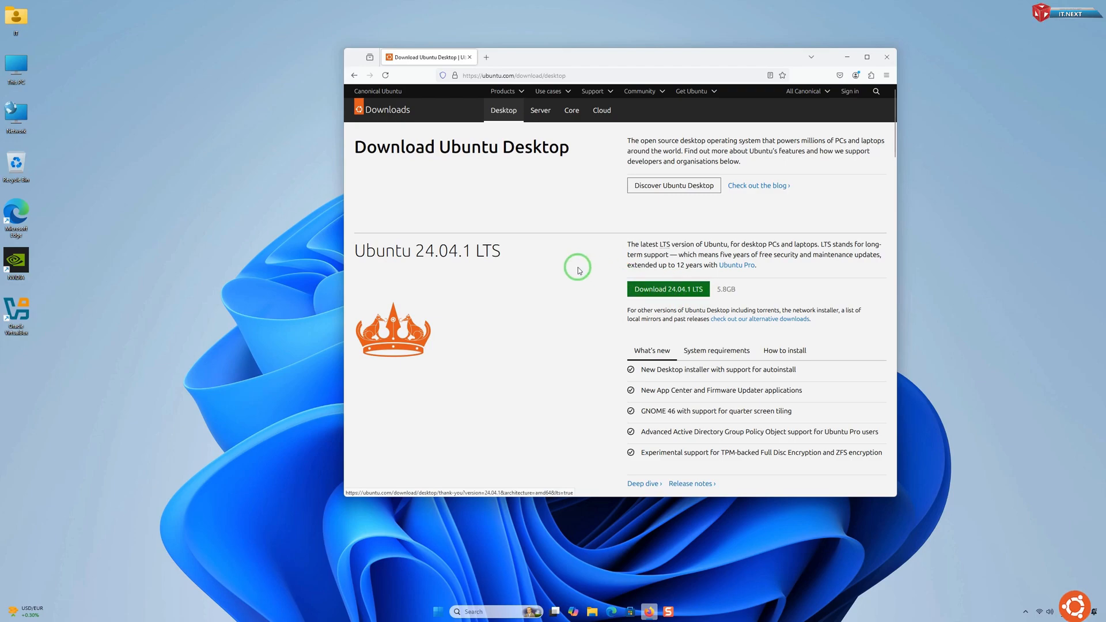
click(667, 290)
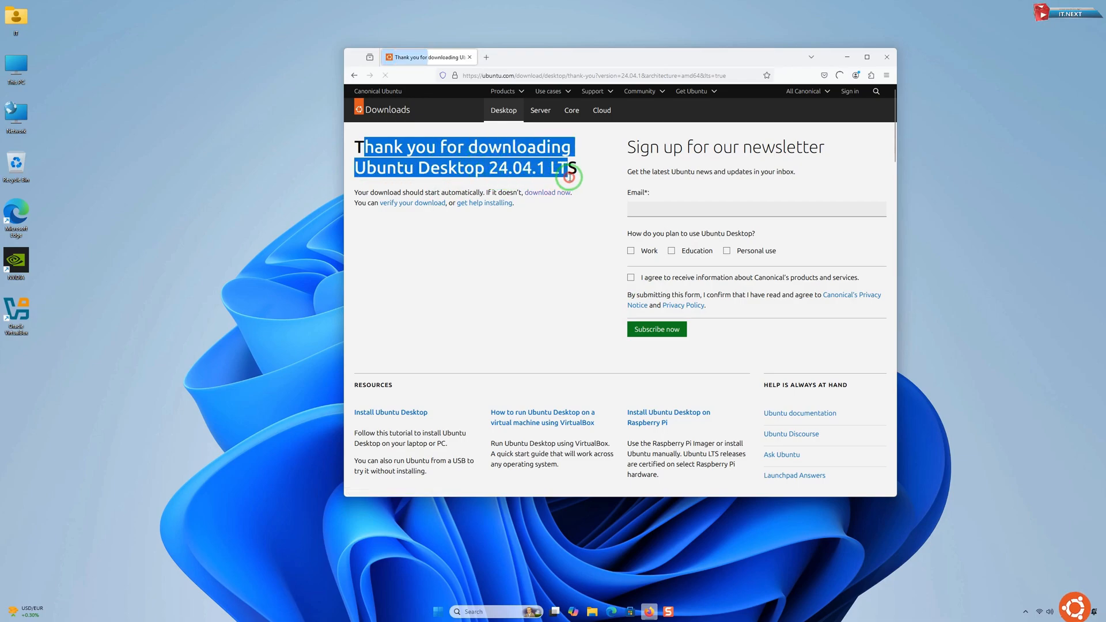
click(549, 233)
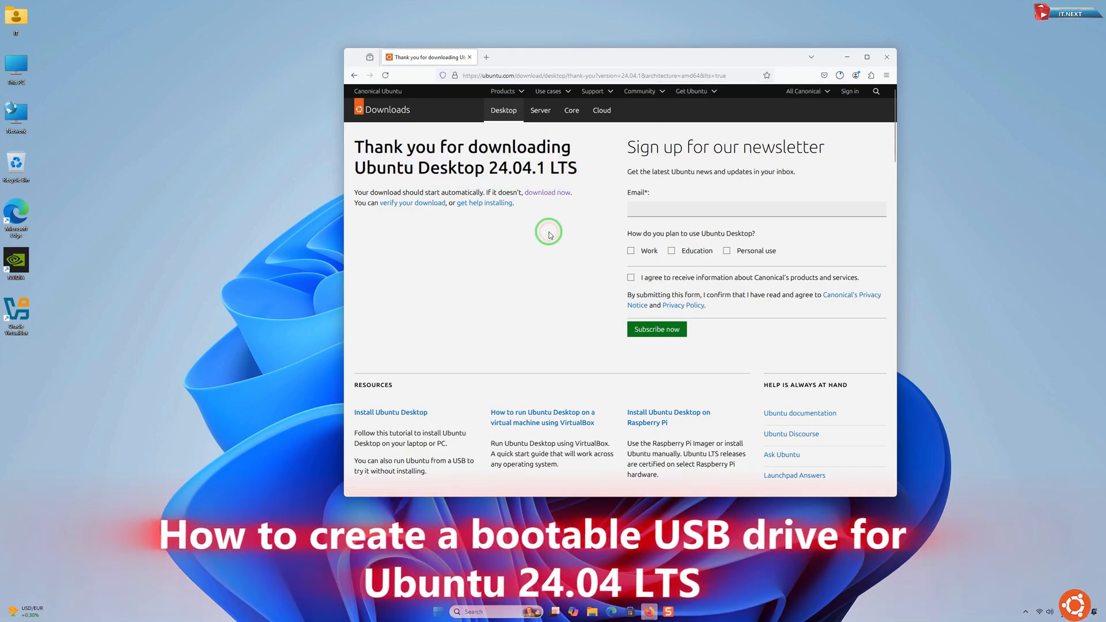
click(840, 75)
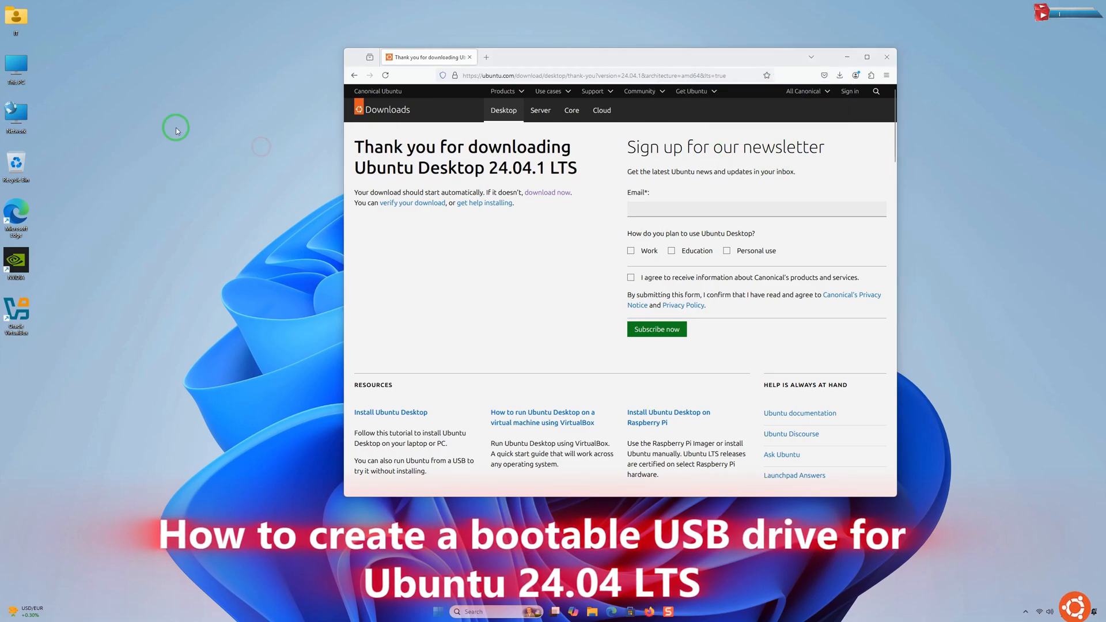
Move the downloaded Ubuntu 24.04.1 ISO from Downloads onto the desktop and close the folder
click(591, 612)
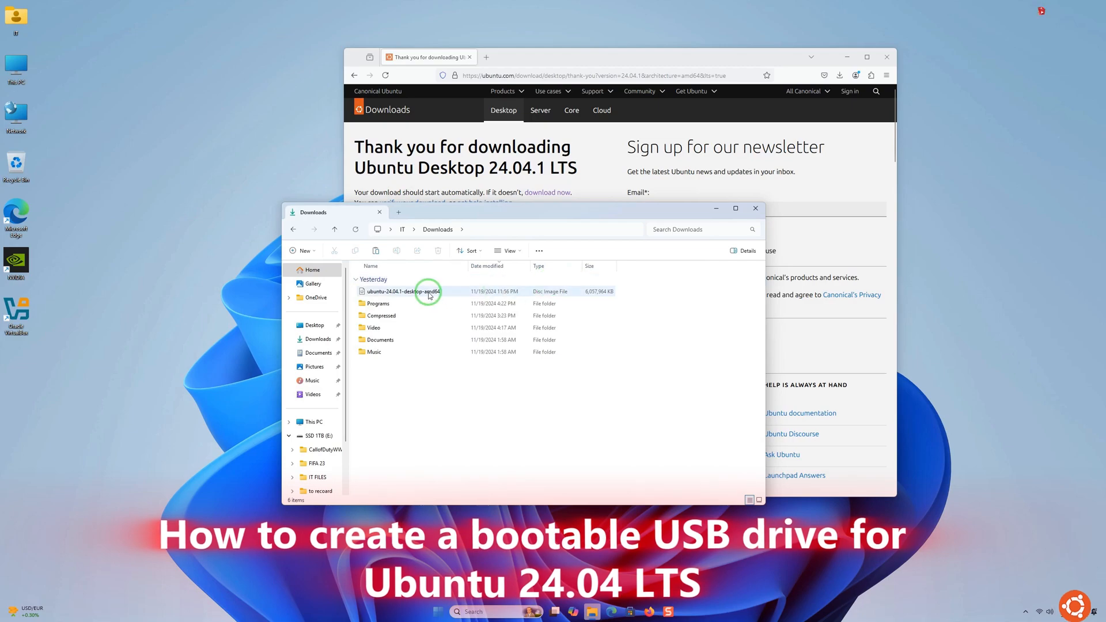
click(403, 291)
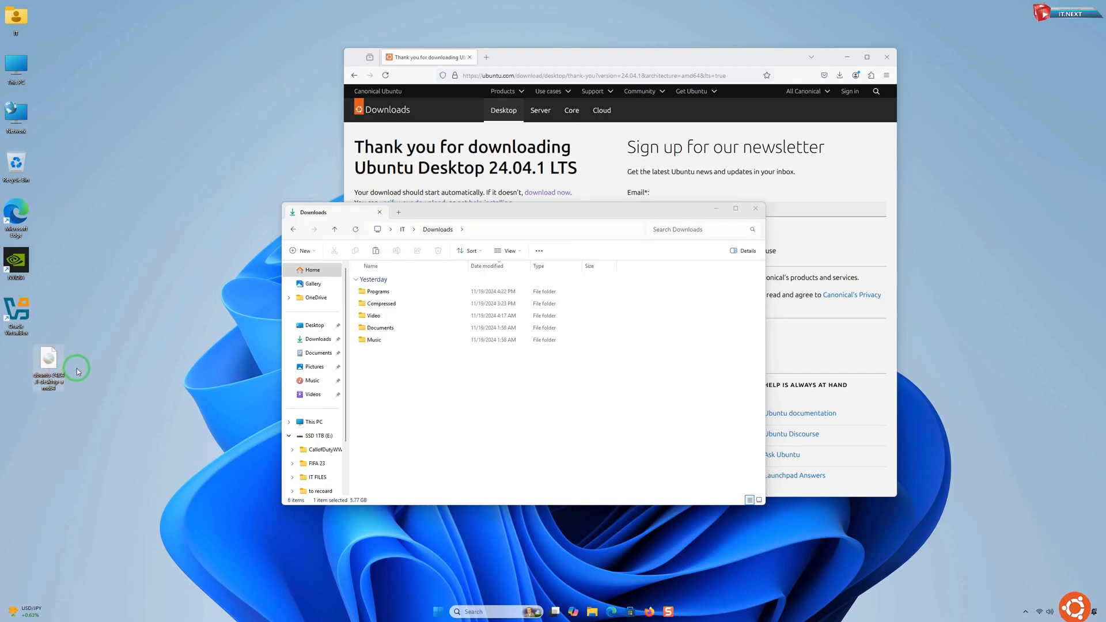
click(756, 209)
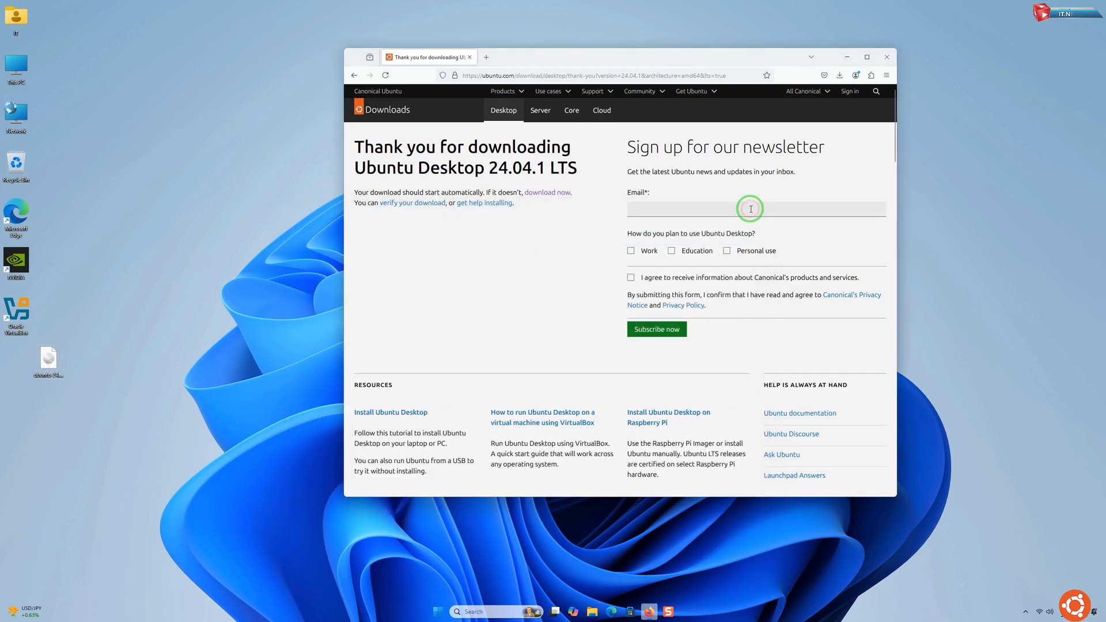
In a new tab, search for 'rufus' and open the official Rufus website
click(486, 58)
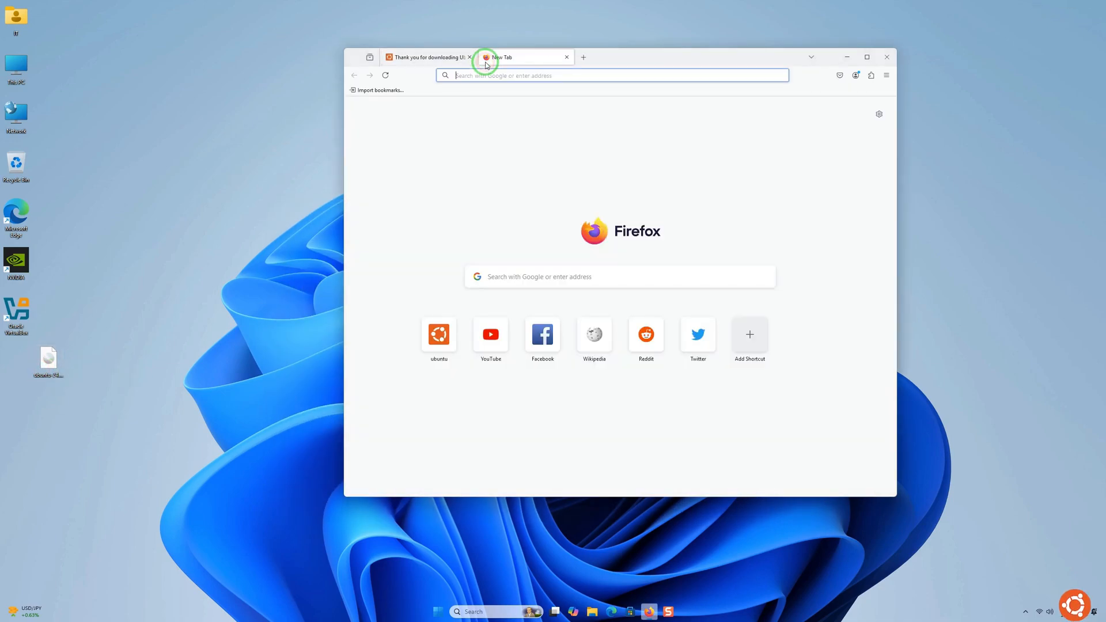
mouse_move(498, 101)
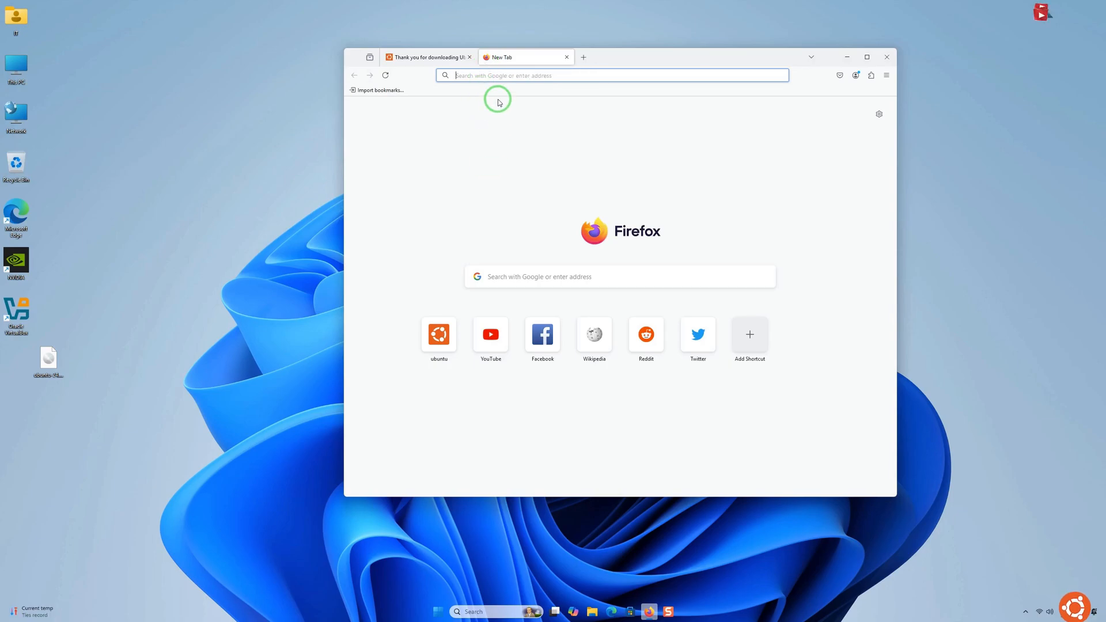
text(rufus)
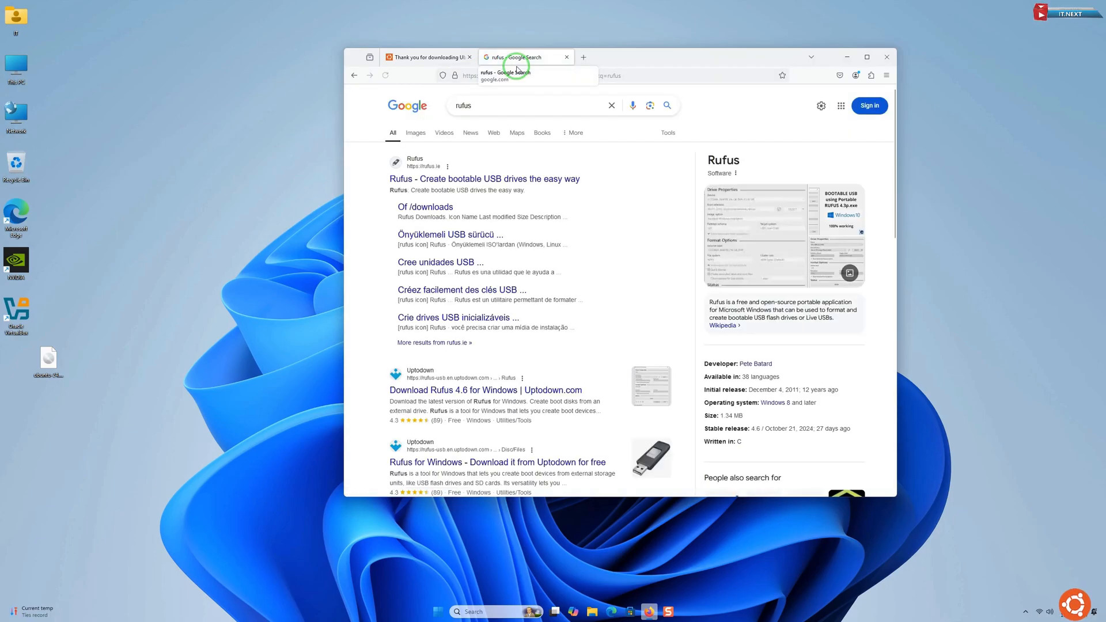
click(485, 178)
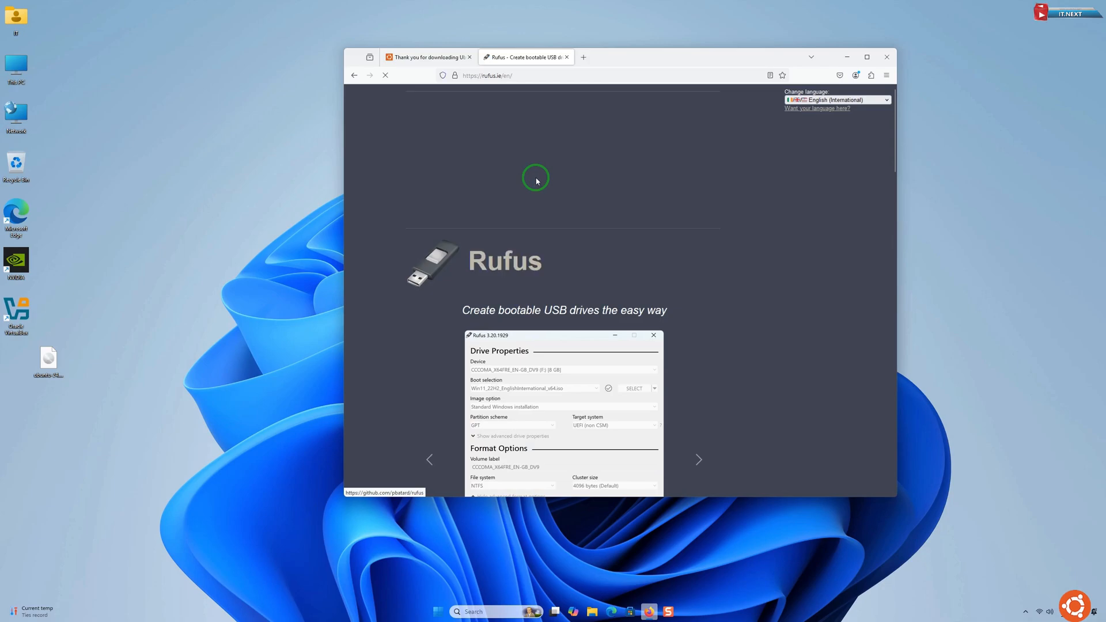
Download rufus-4.6.exe from Latest releases and show it in the Downloads folder
scroll(down, 3)
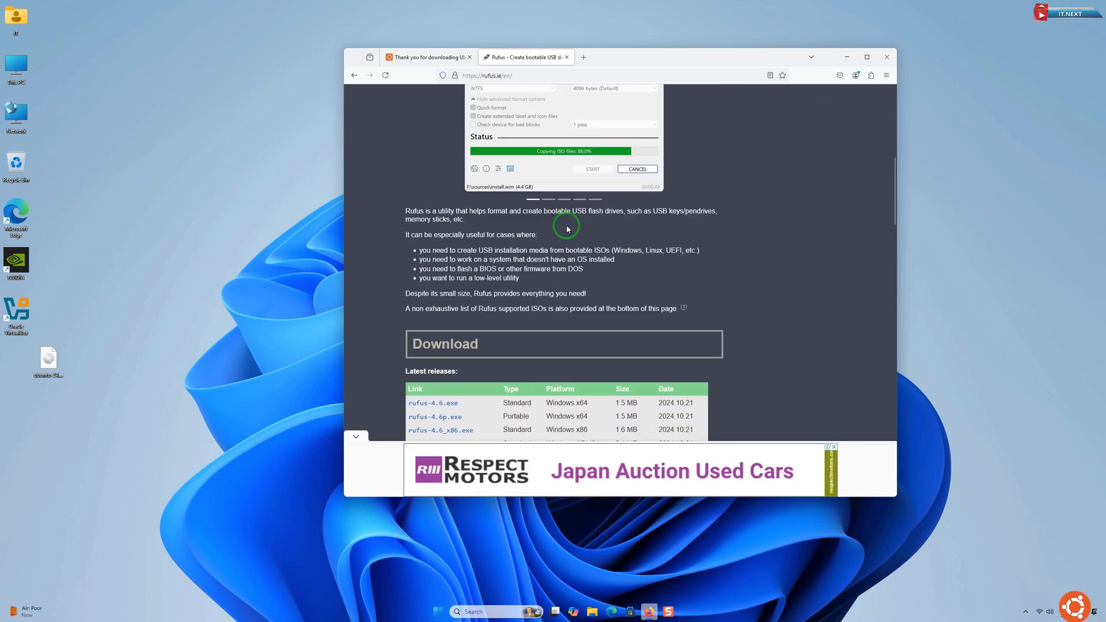
scroll(down, 3)
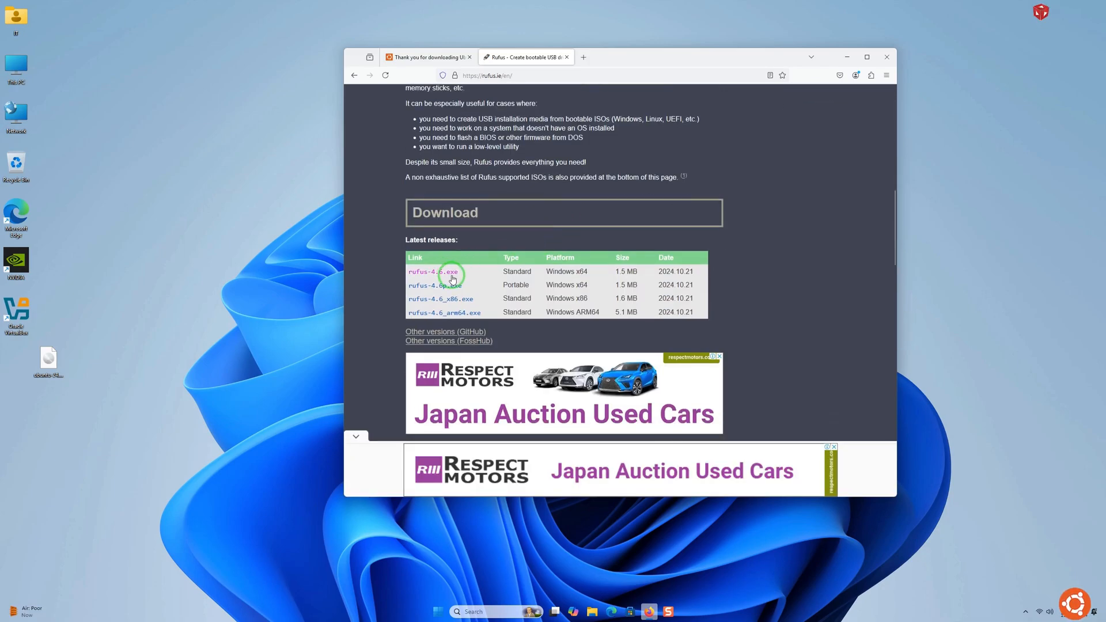
click(432, 272)
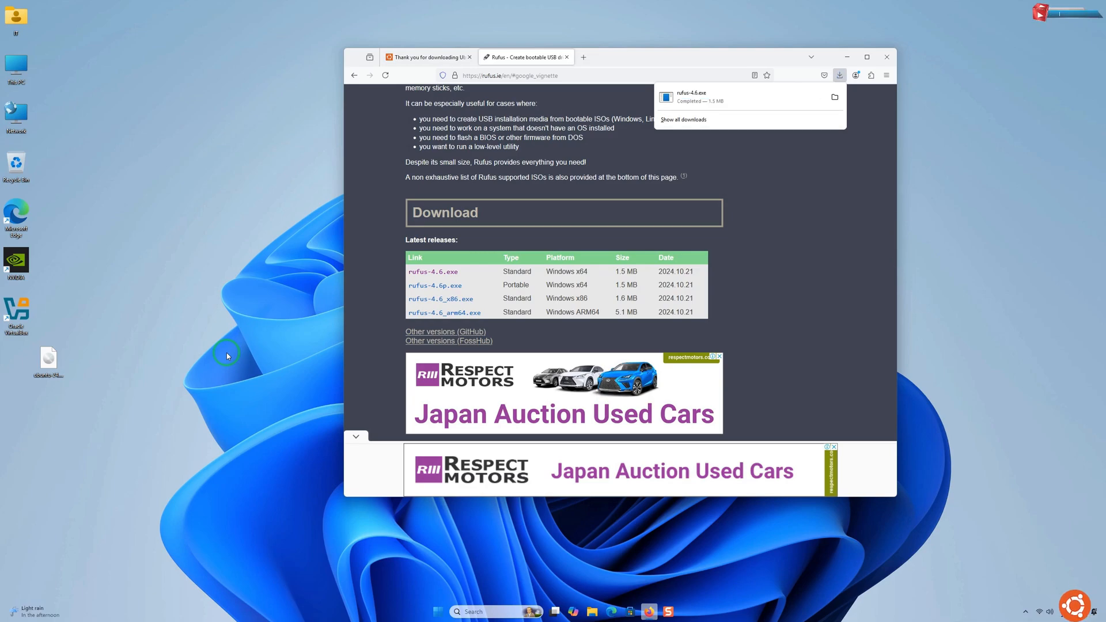
click(835, 96)
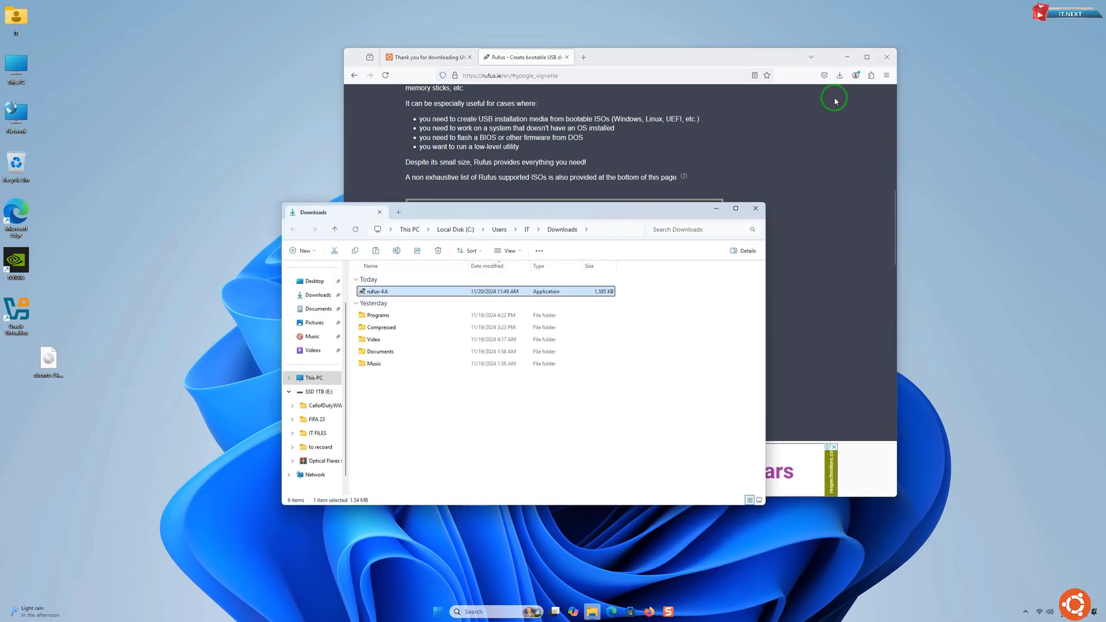
Move rufus-4.6 to the desktop, close Explorer and launch Rufus from the desktop copy
click(887, 56)
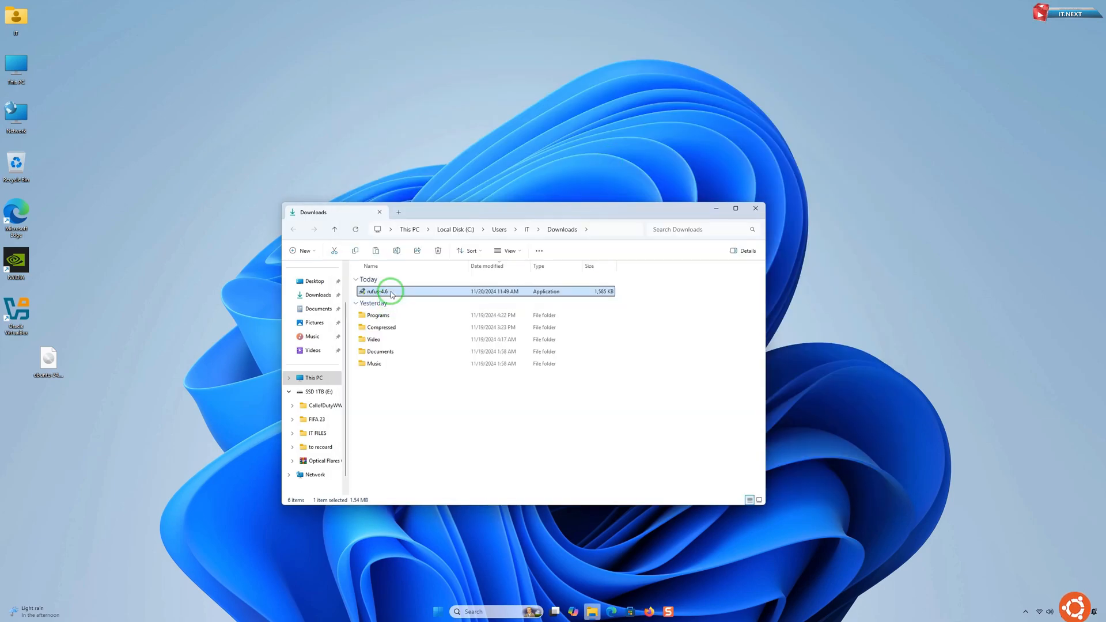
click(756, 208)
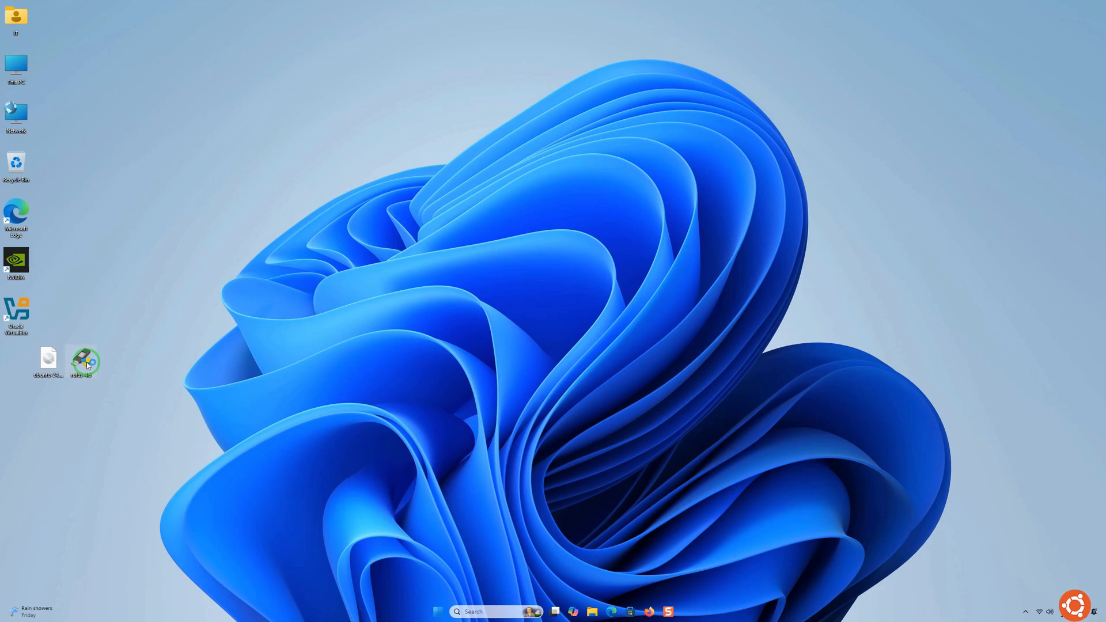
double_click(80, 359)
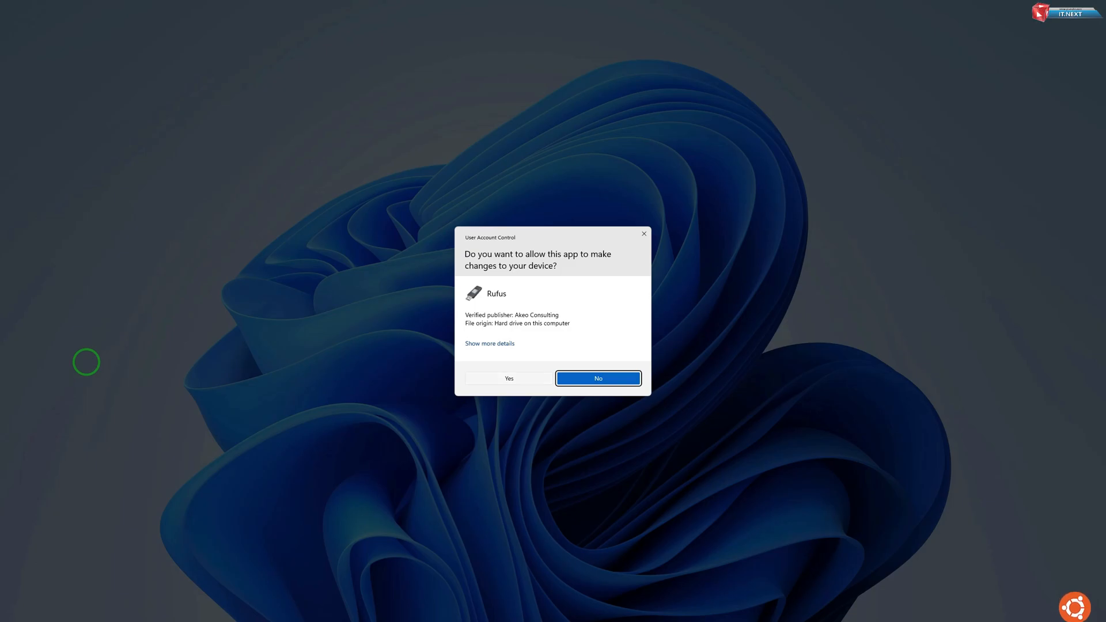
Allow Rufus to run, load ubuntu-24.04.1-desktop-amd64.iso for the 32 GB drive F: and reveal advanced format options
click(508, 378)
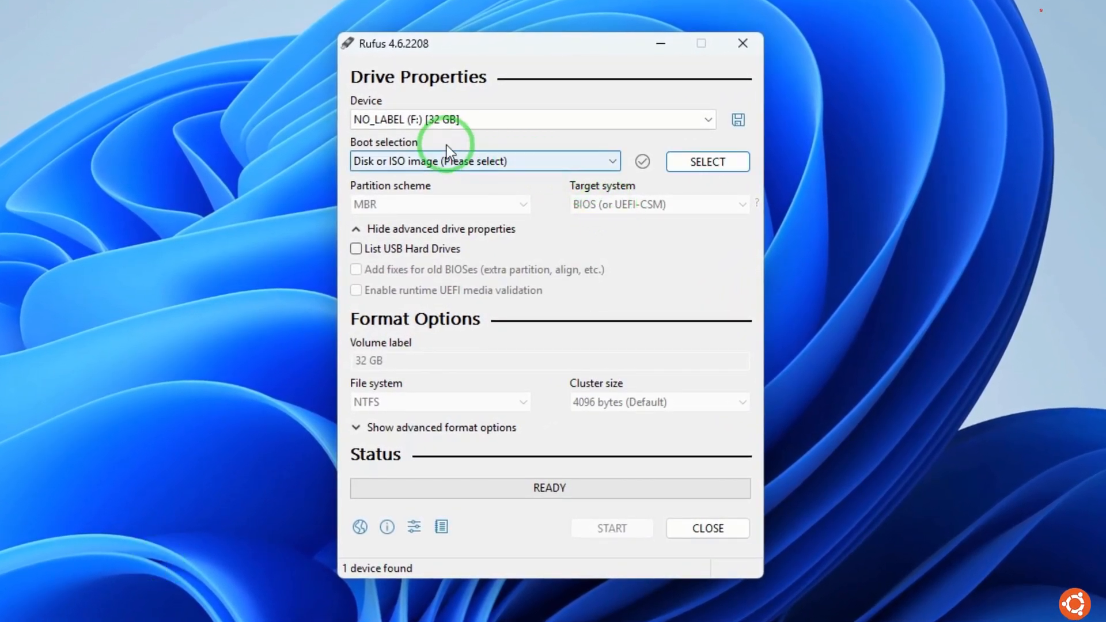
mouse_move(707, 161)
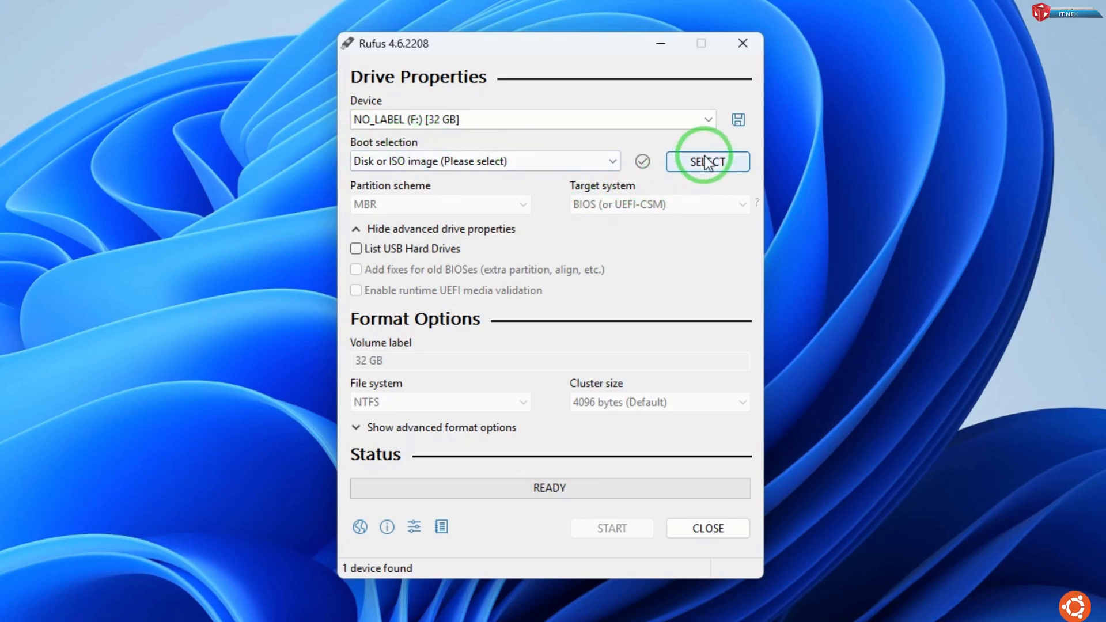
click(707, 161)
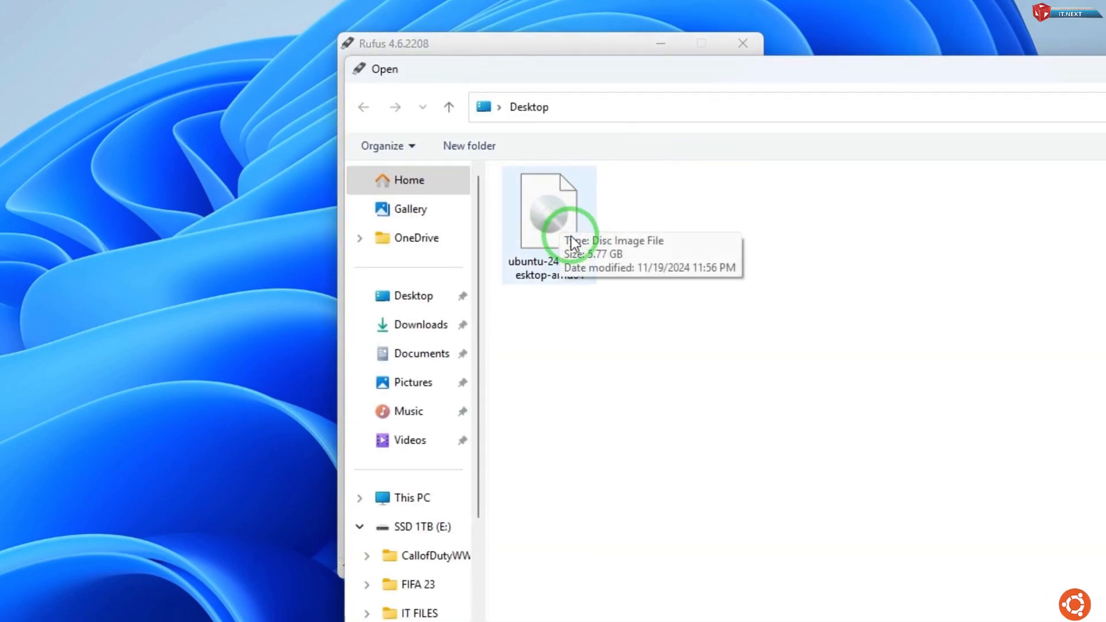
double_click(549, 212)
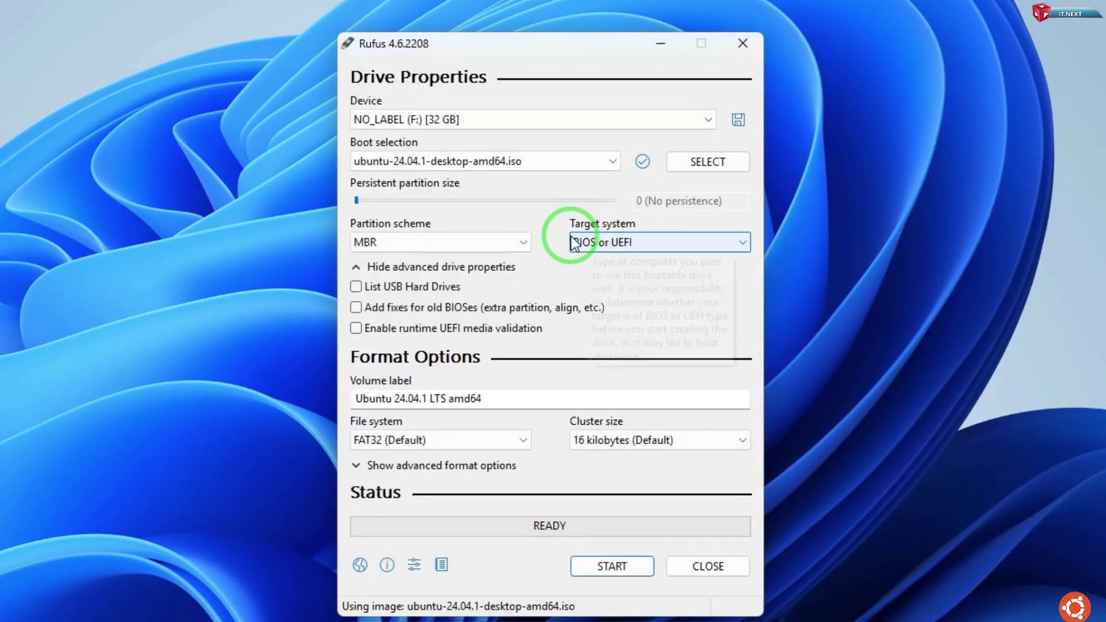
click(443, 464)
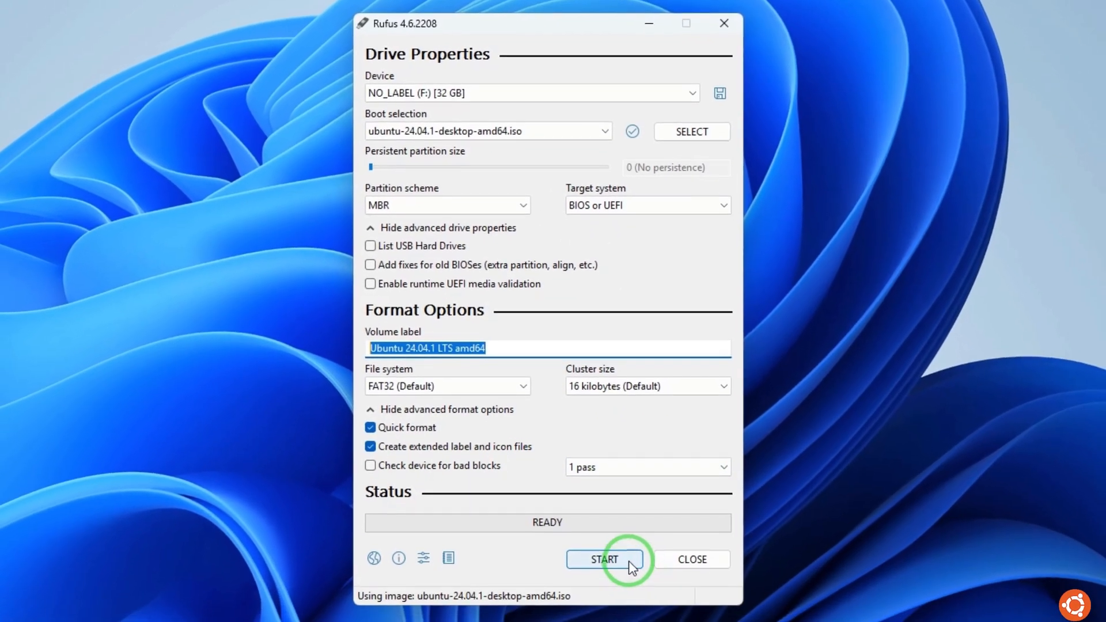
Write the image in ISO Image mode, confirming data destruction on the 32 GB drive, until READY
click(604, 560)
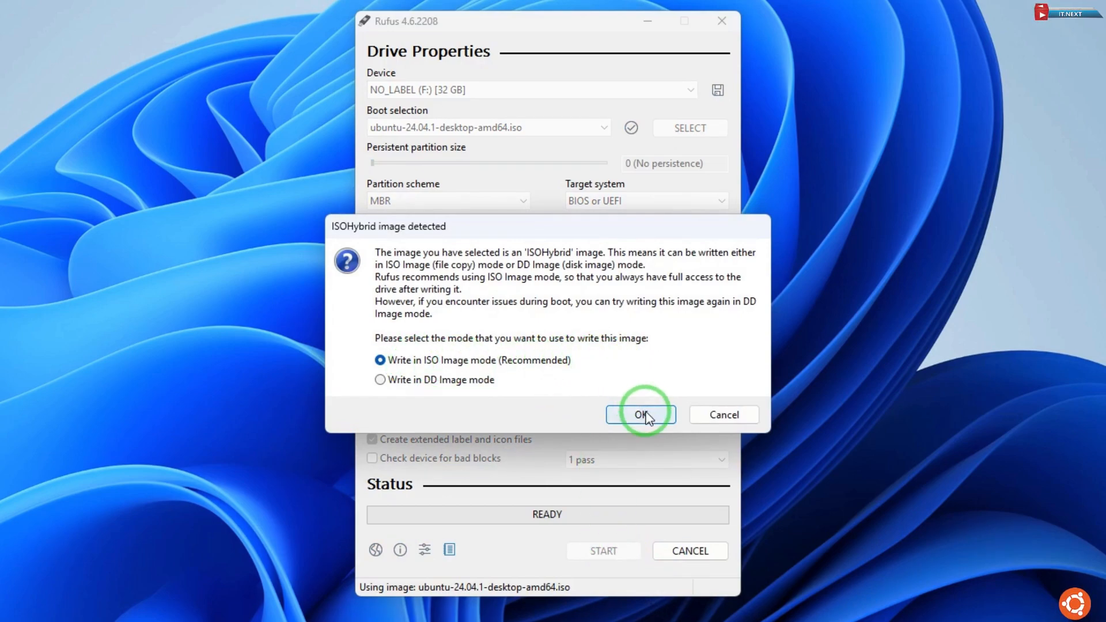
click(640, 413)
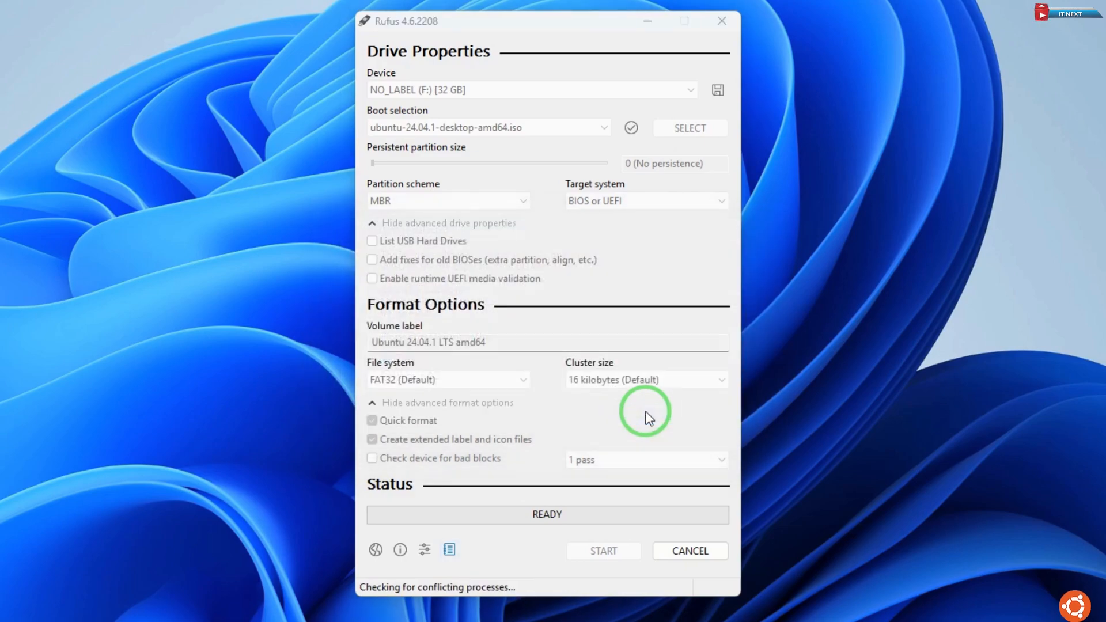
click(602, 551)
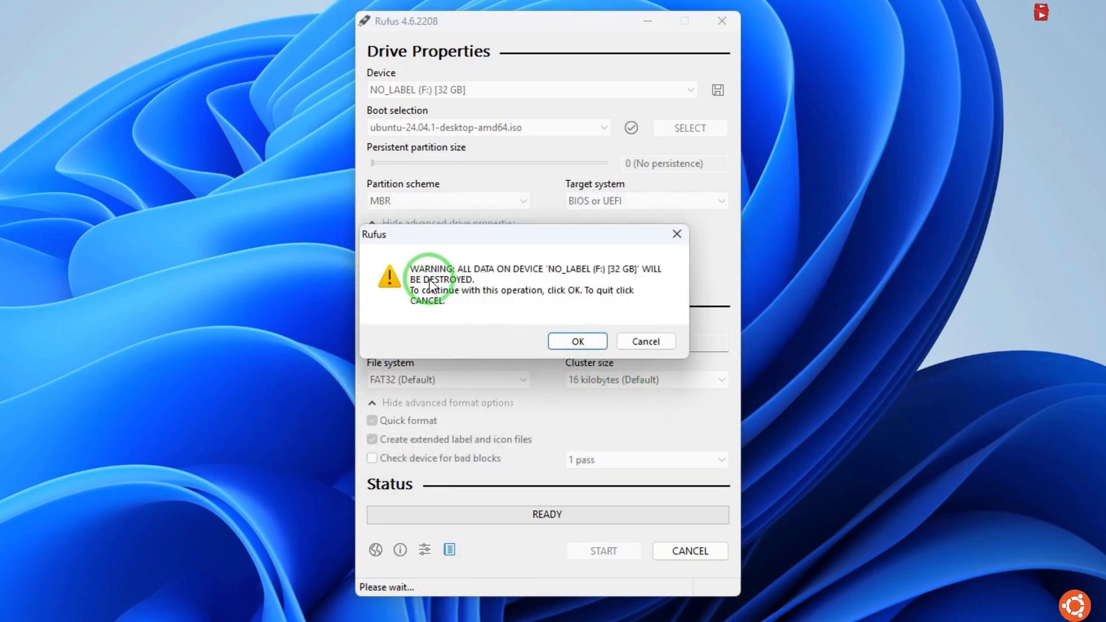
mouse_move(507, 300)
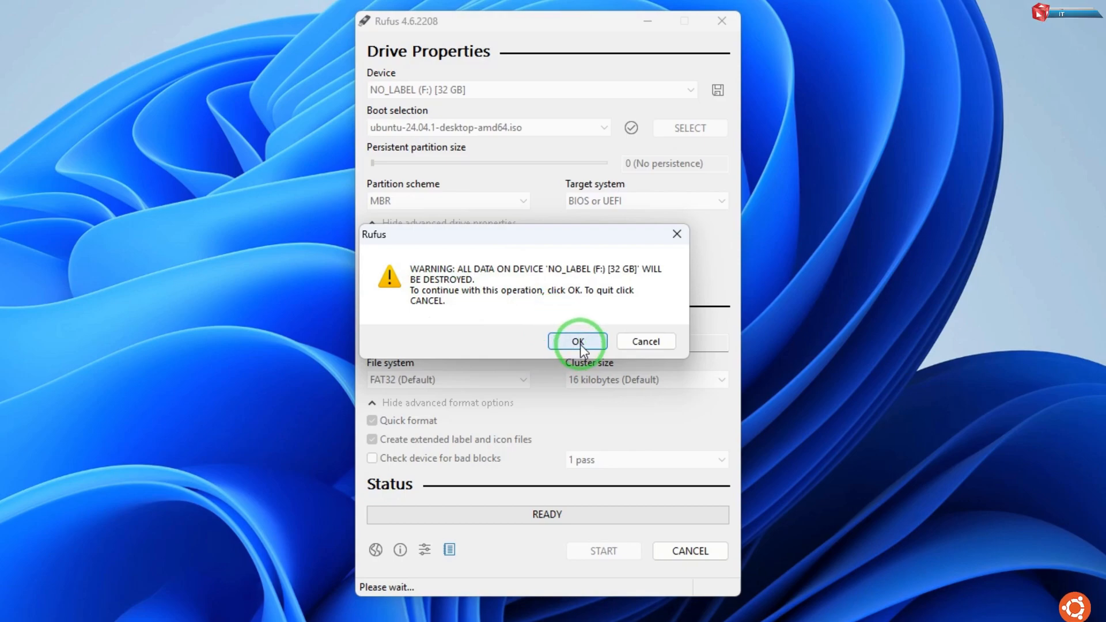
click(577, 341)
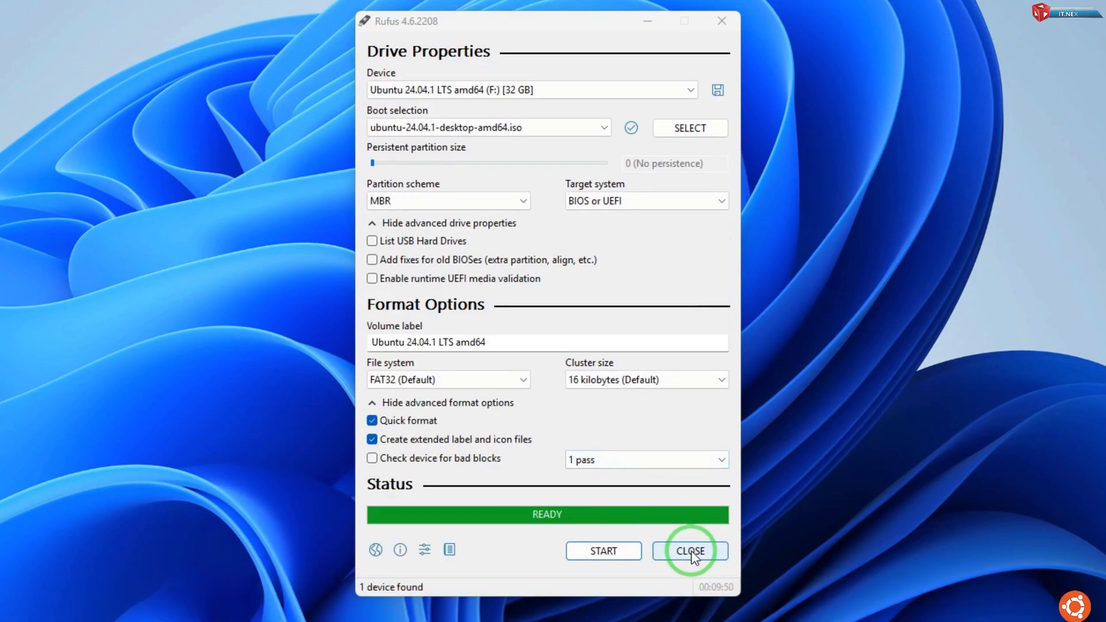
click(689, 551)
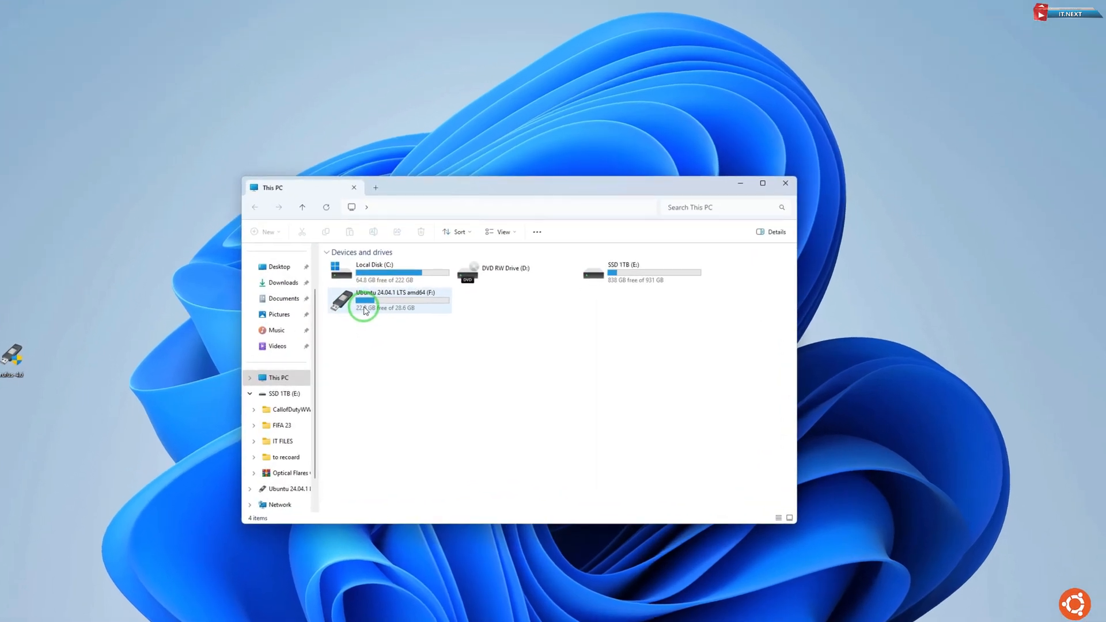
Open the Ubuntu 24.04.1 LTS amd64 (F:) drive and select all 14 items
double_click(362, 302)
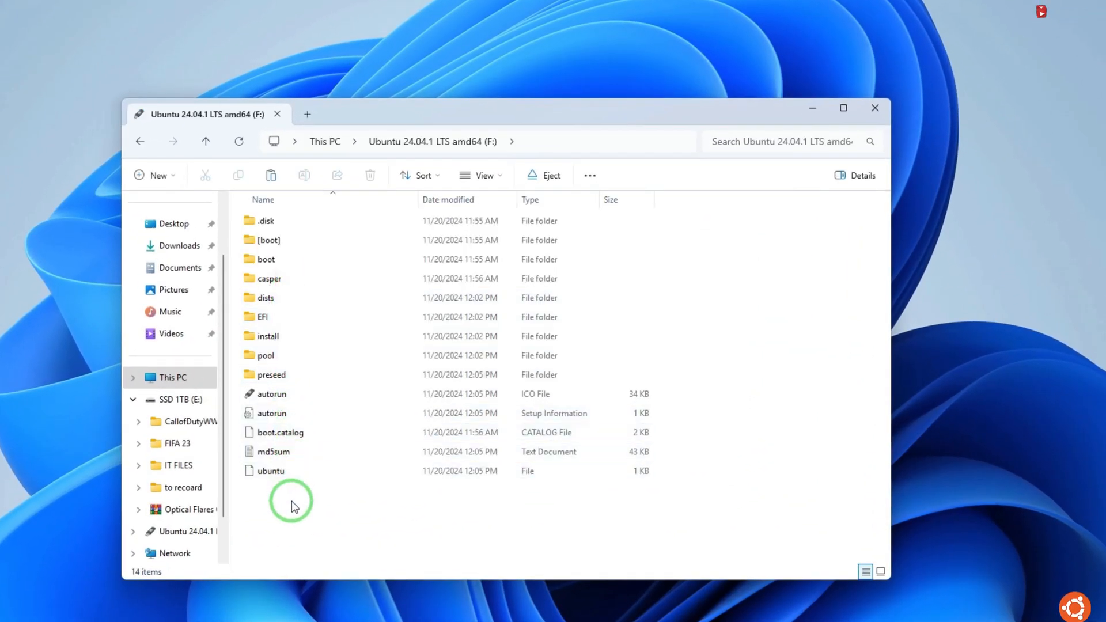
key(ctrl+a)
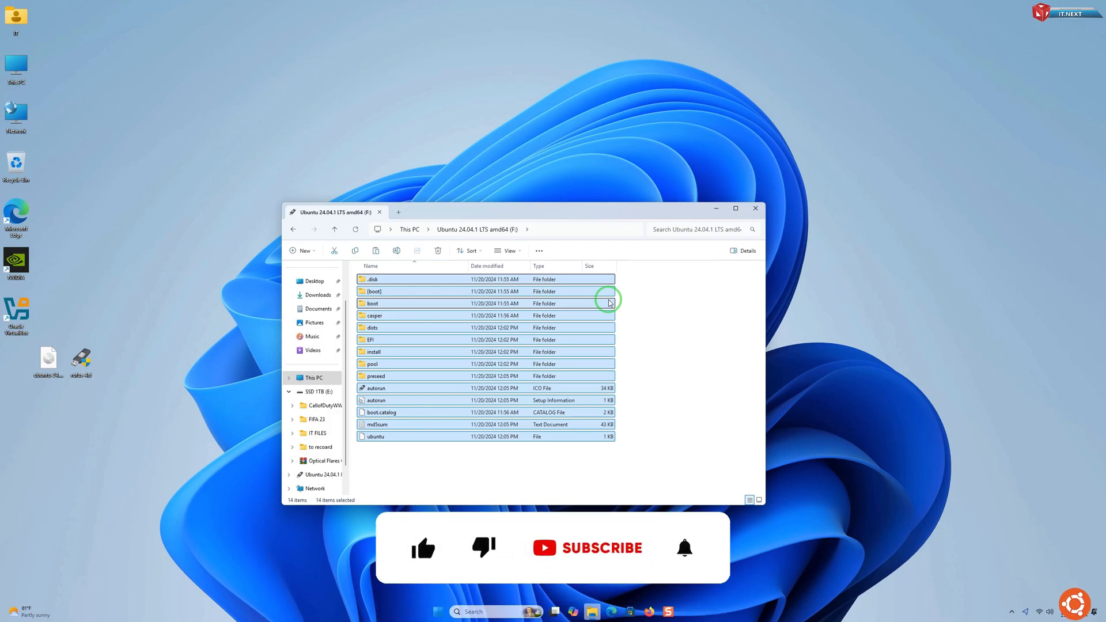
mouse_move(435, 363)
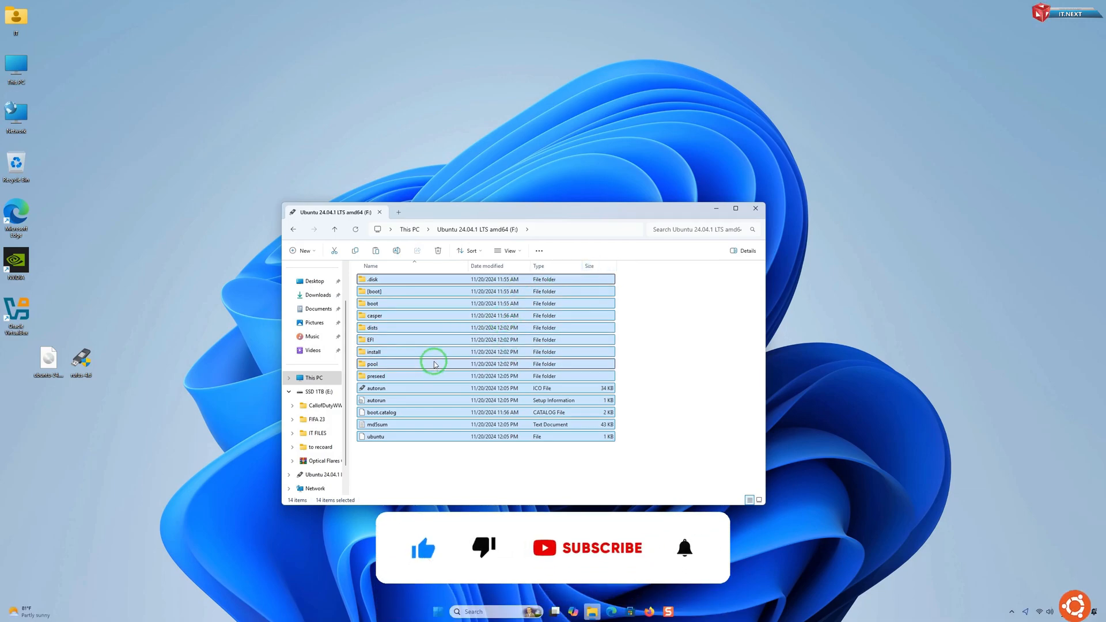